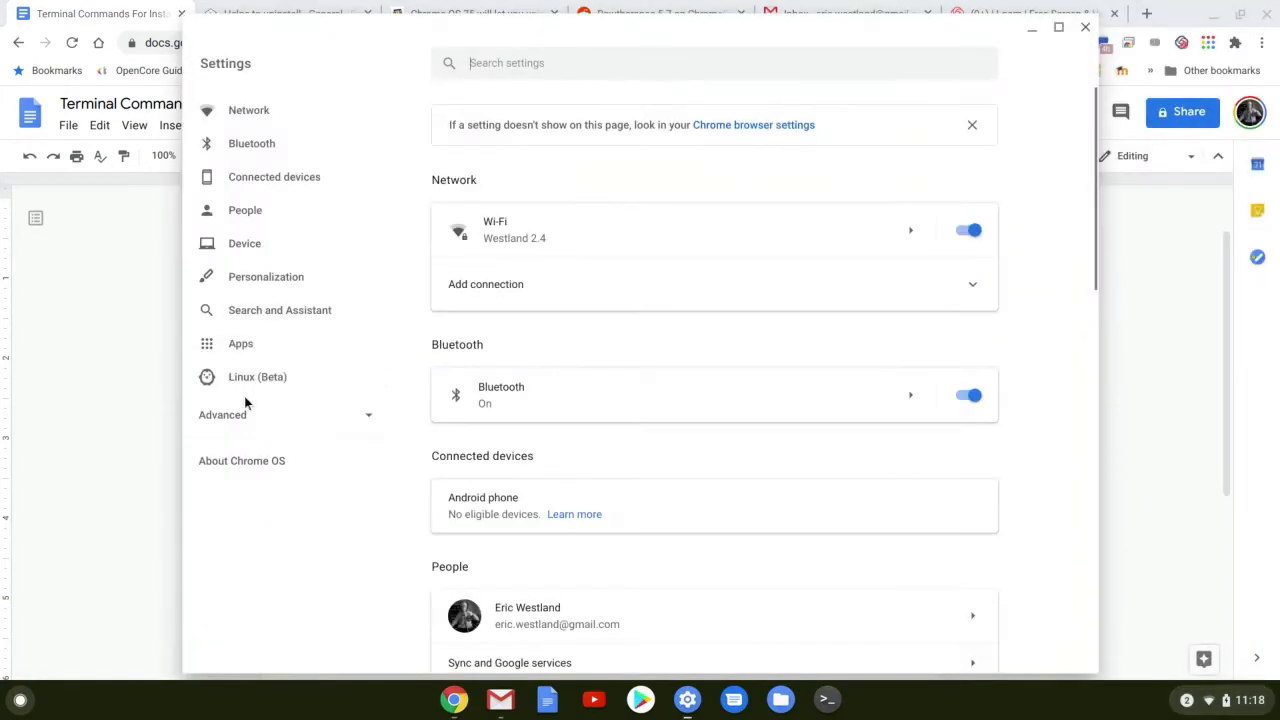
mouse_move(252, 384)
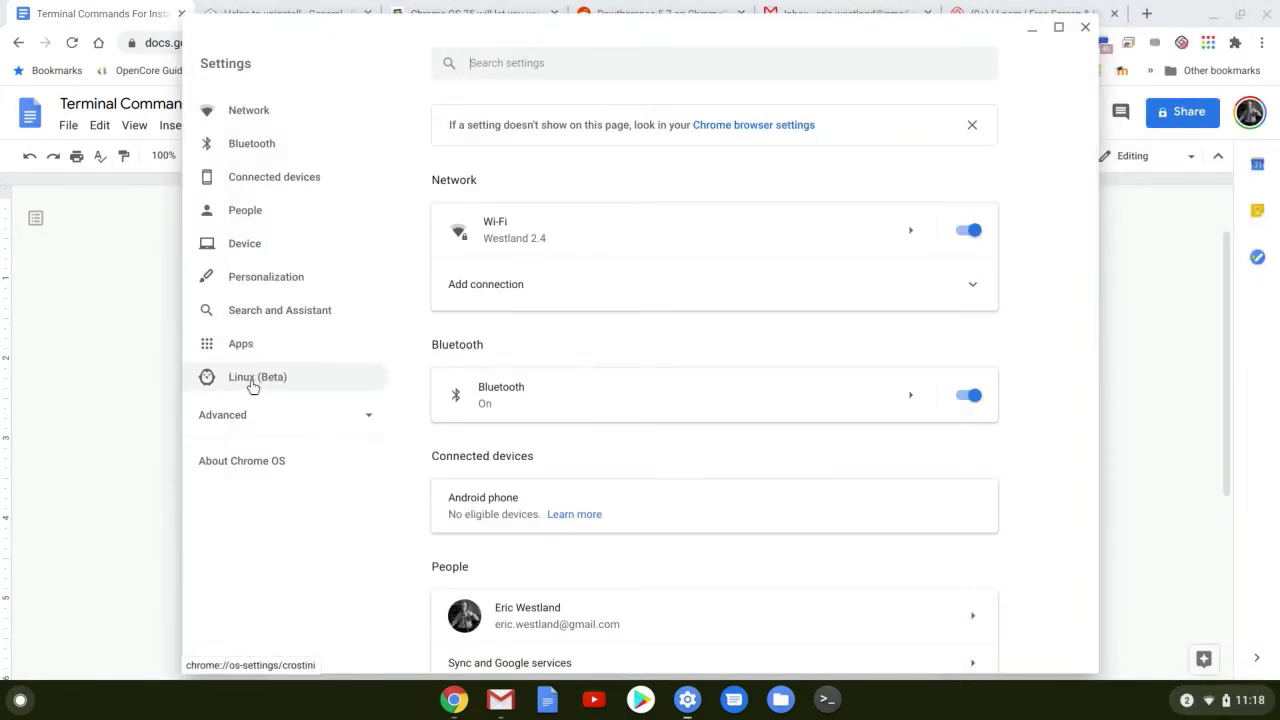
- Select Linux (Beta) in the Settings sidebar
left_click(256, 376)
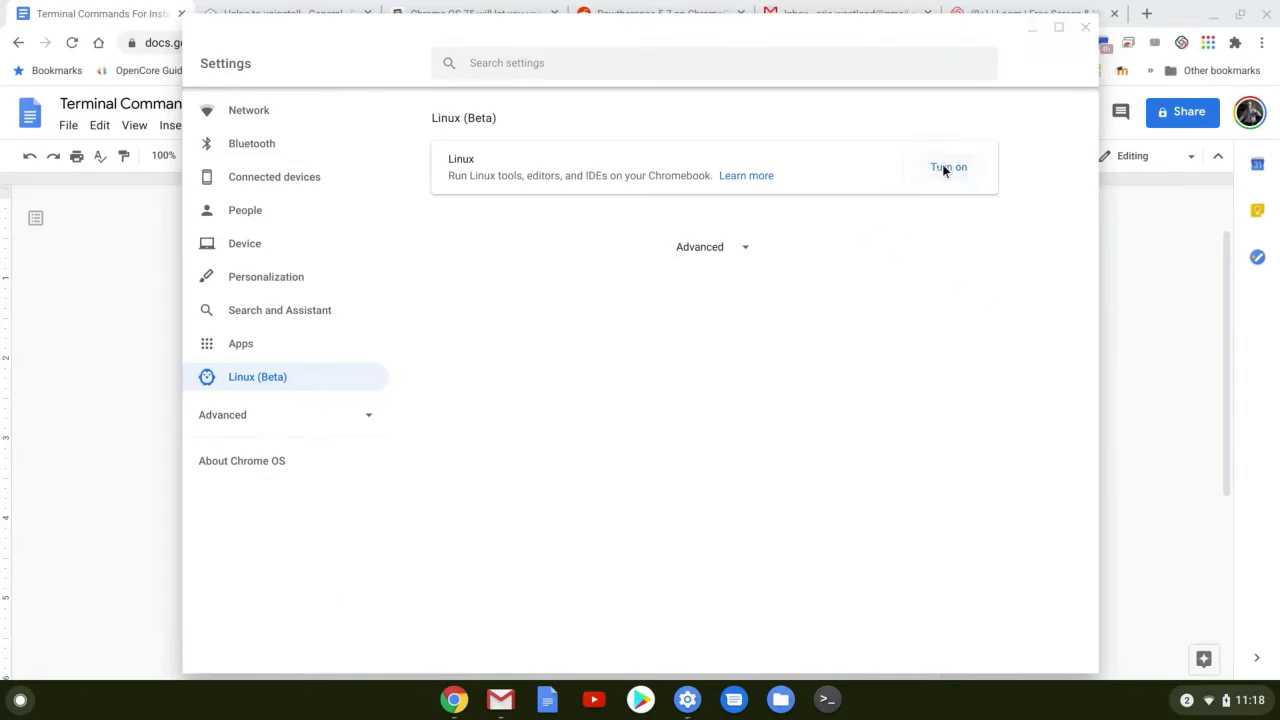
- Turn on Linux, keep the default username and start the installation
left_click(948, 168)
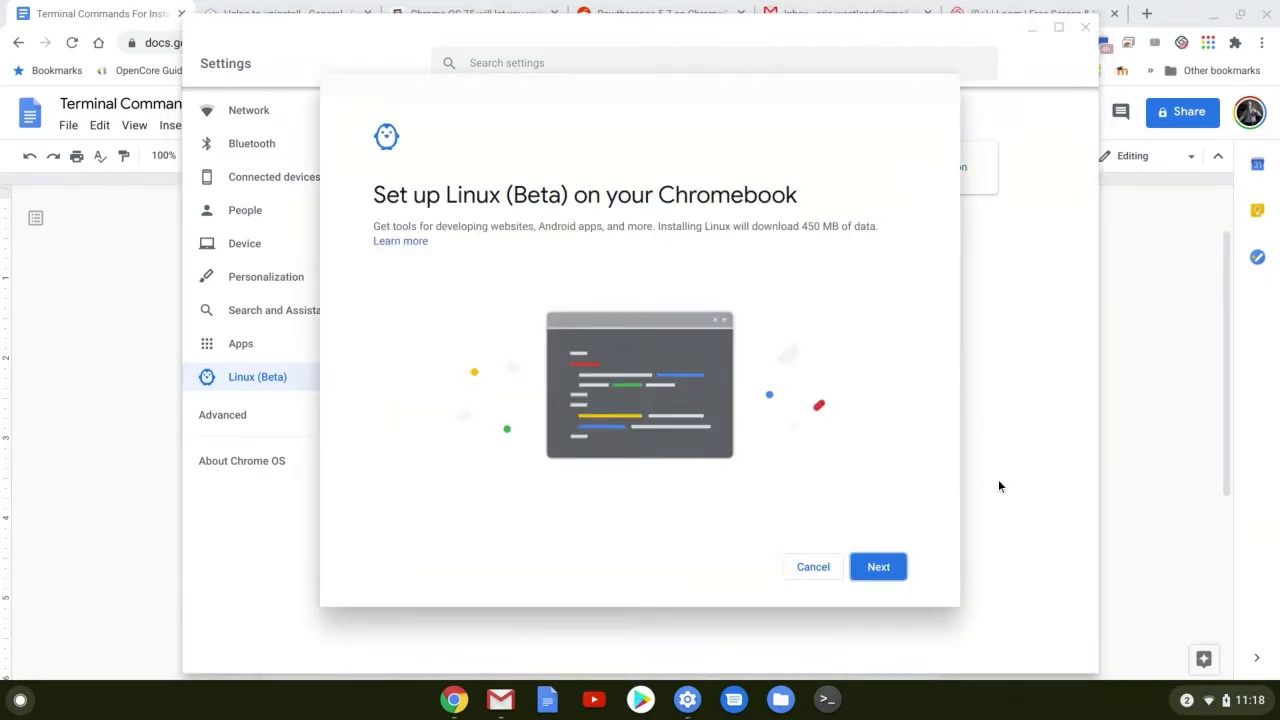
left_click(878, 566)
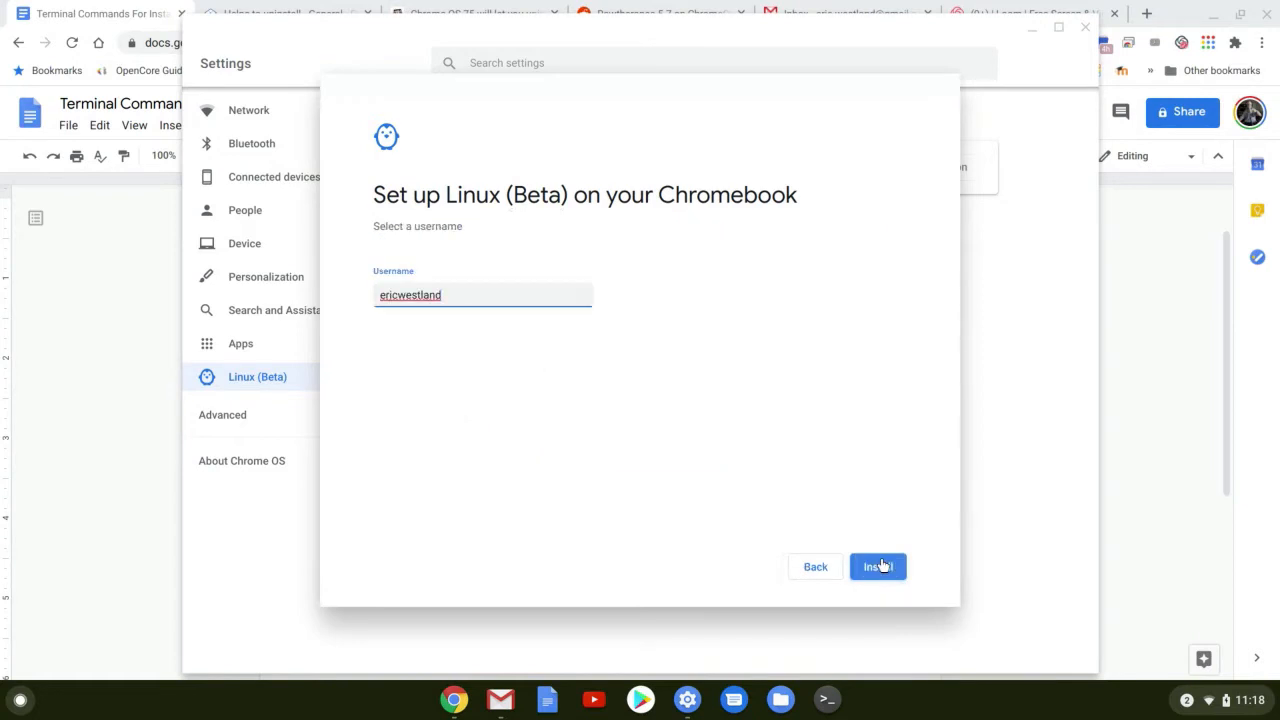
mouse_move(816, 588)
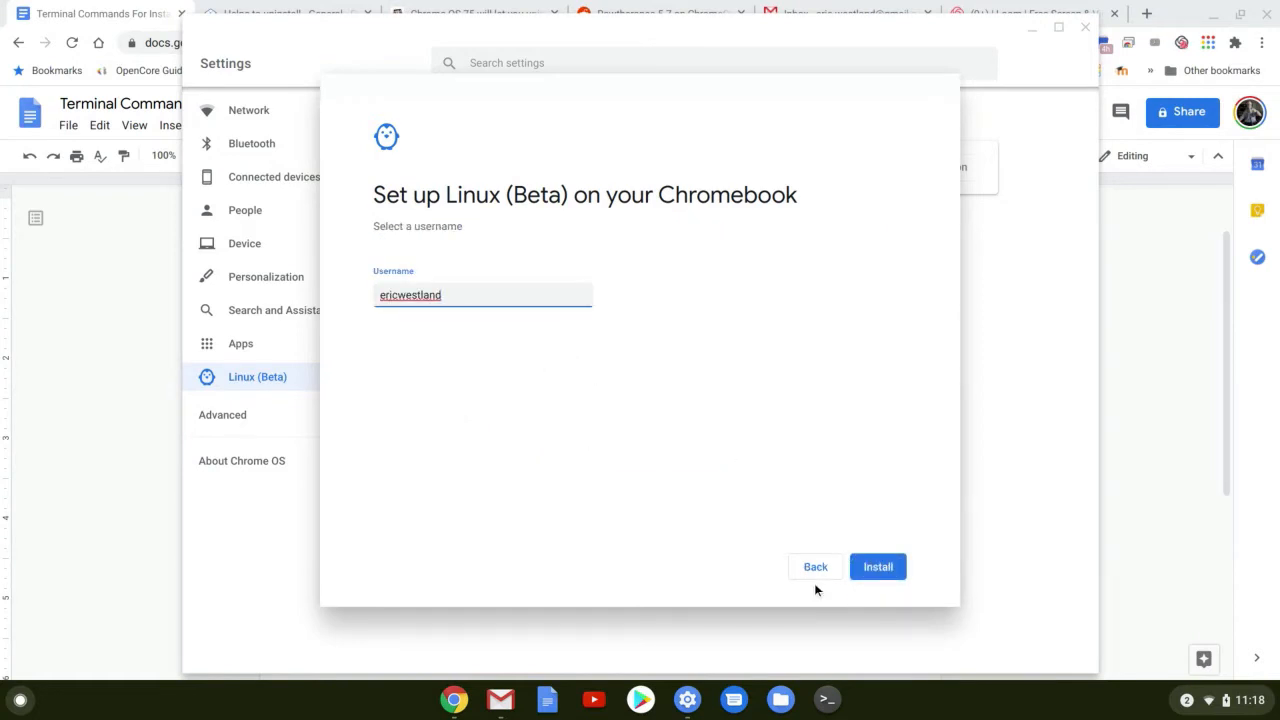
left_click(876, 566)
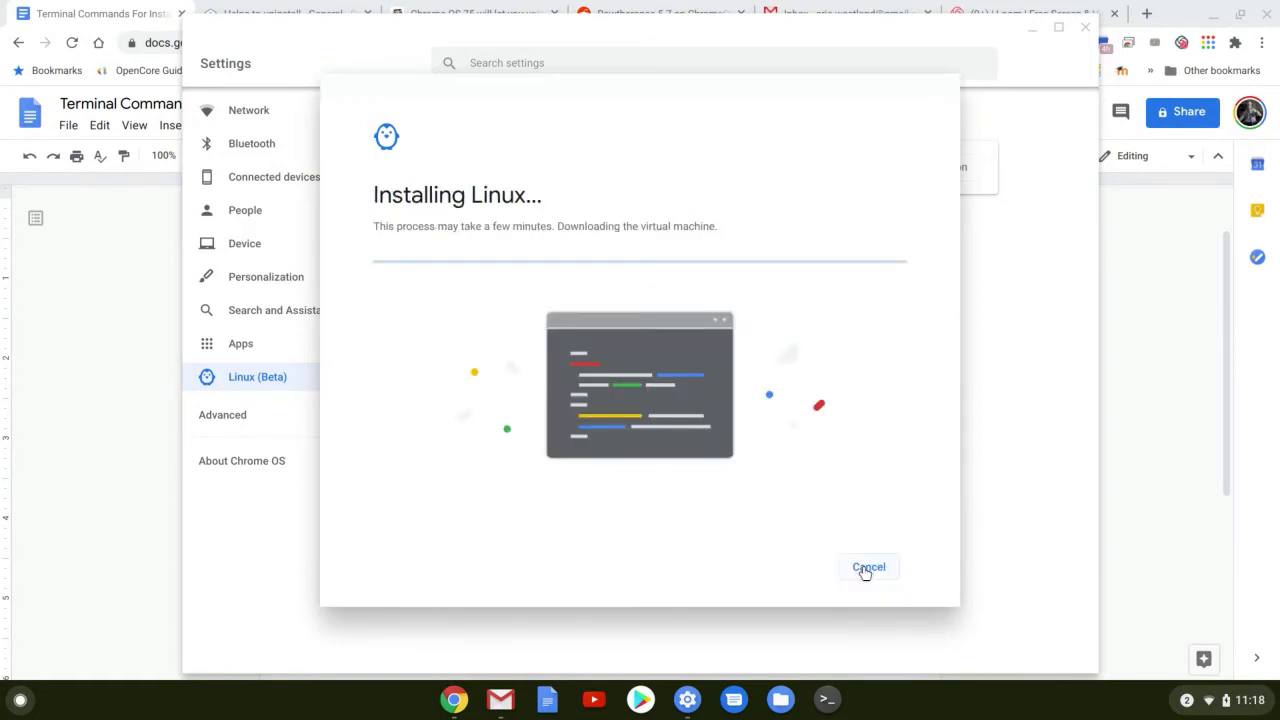
mouse_move(816, 482)
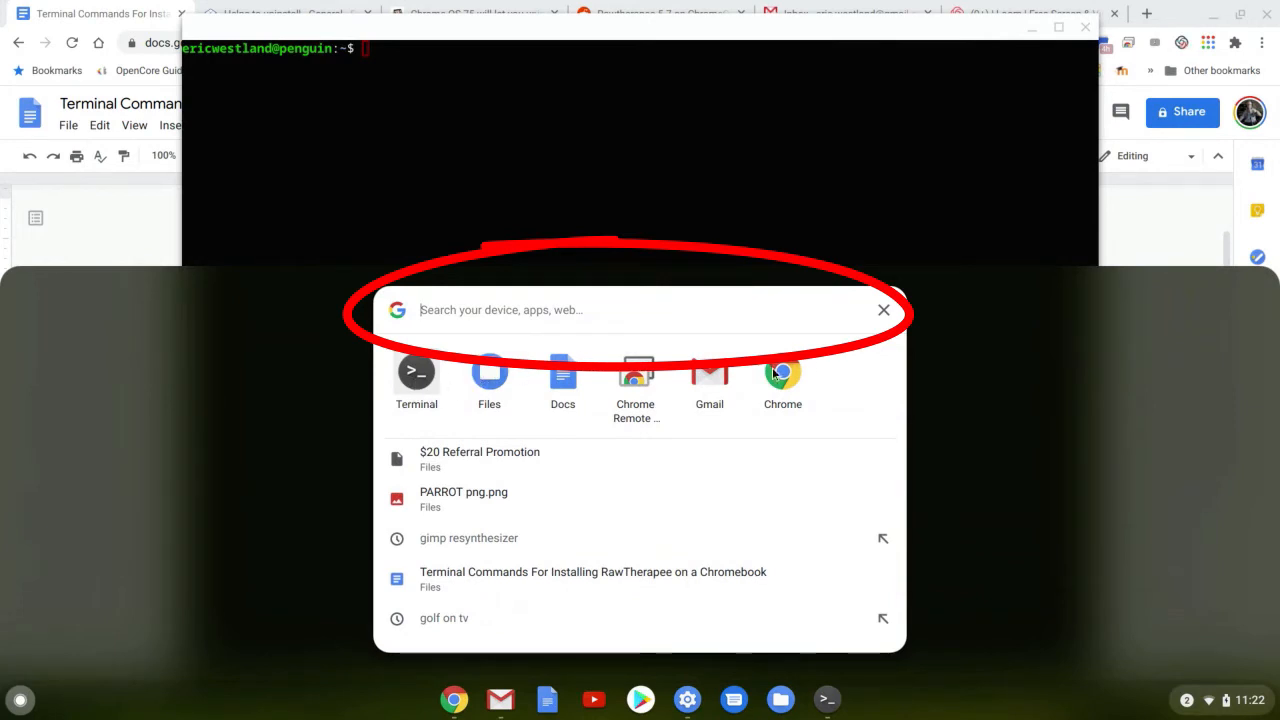
- Copy 'sudo apt install flatpak' from the RawTherapee commands document
left_click(884, 308)
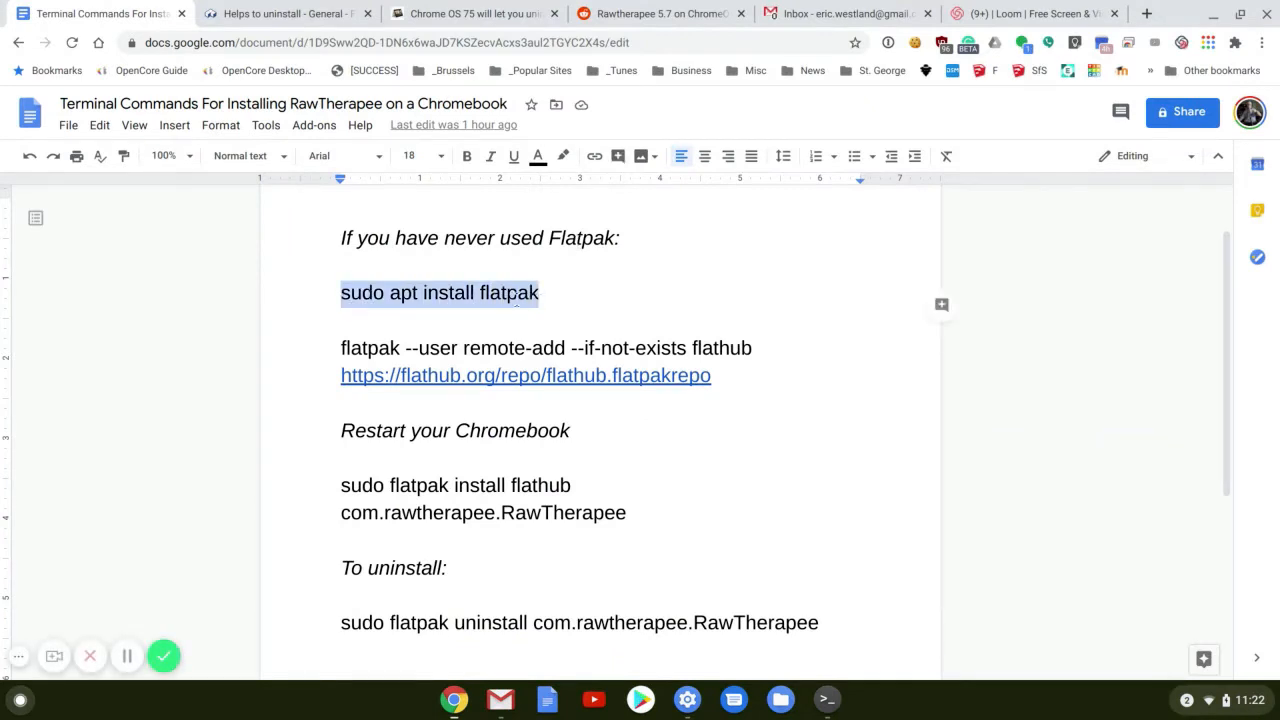
right_click(440, 292)
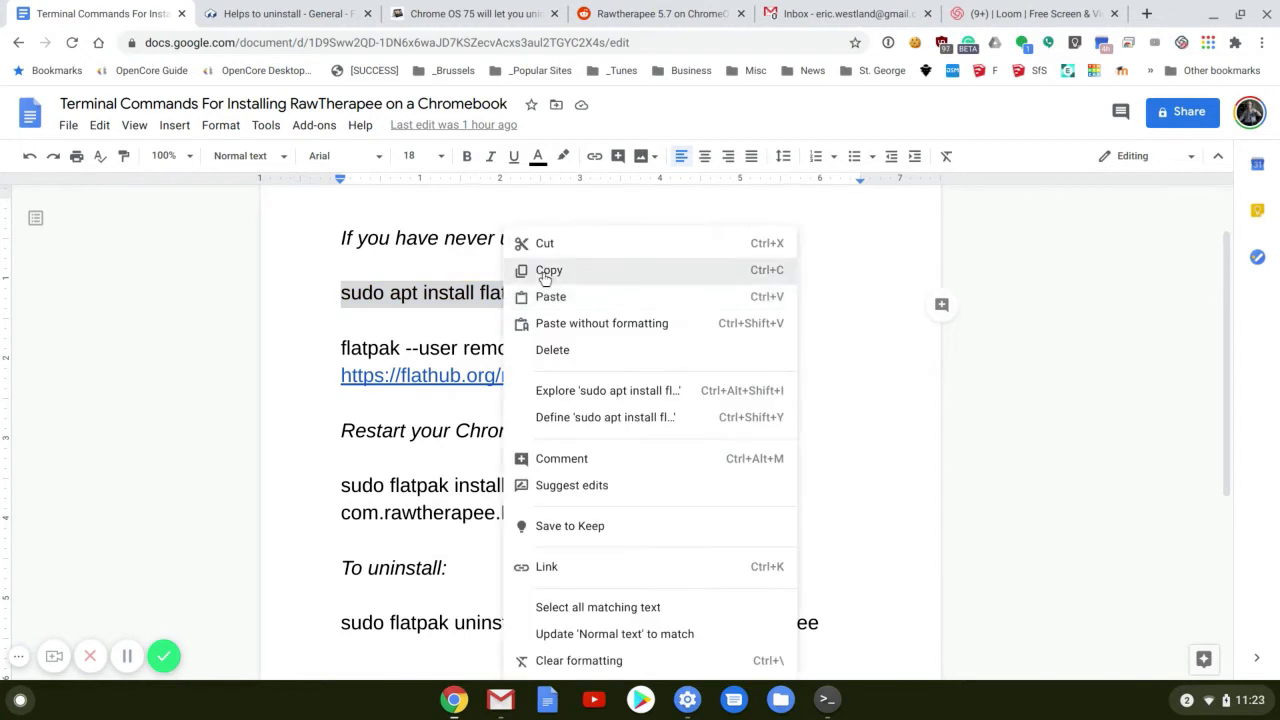
left_click(824, 700)
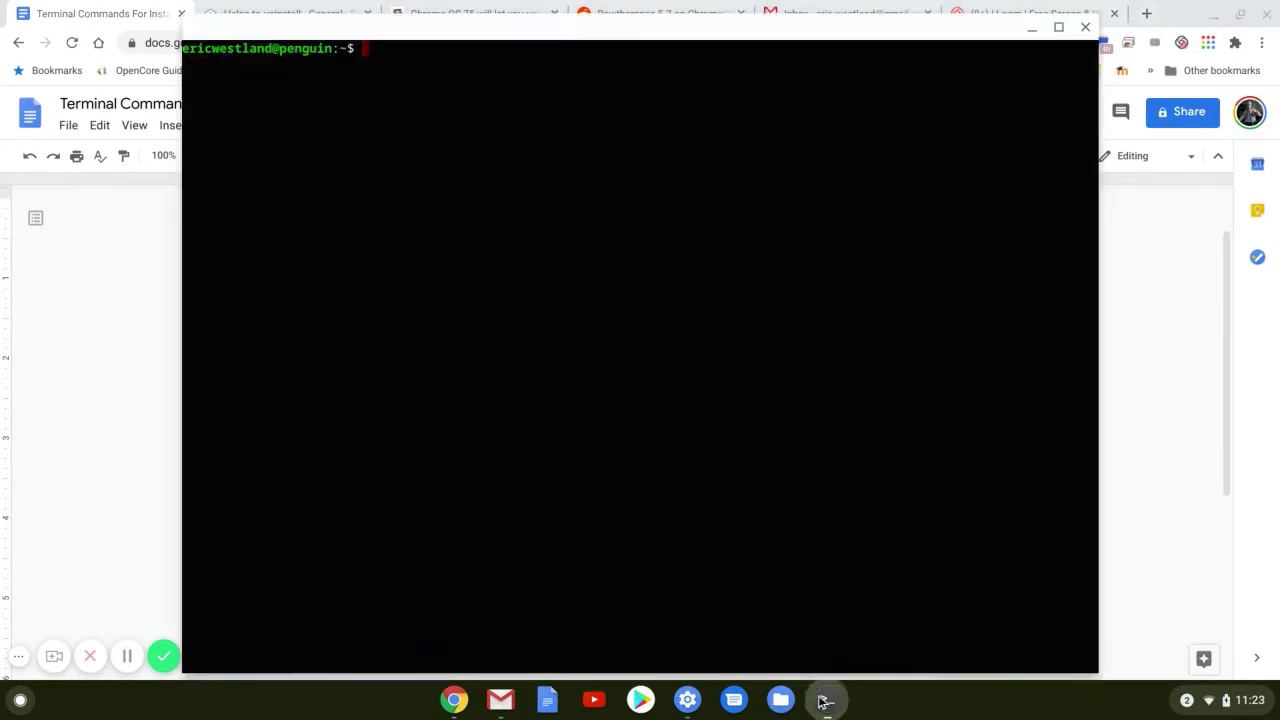
- Run 'sudo apt install flatpak' and answer y to install the packages
type("sudo apt install flatpak")
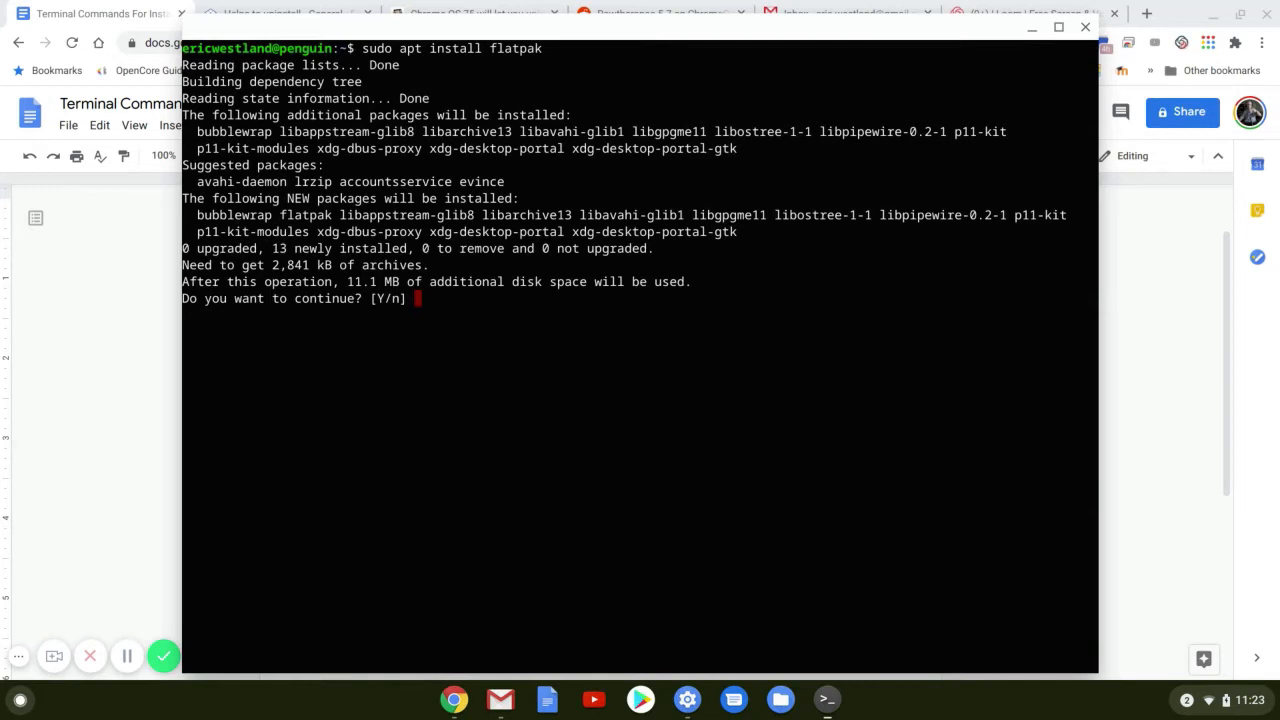
type("y")
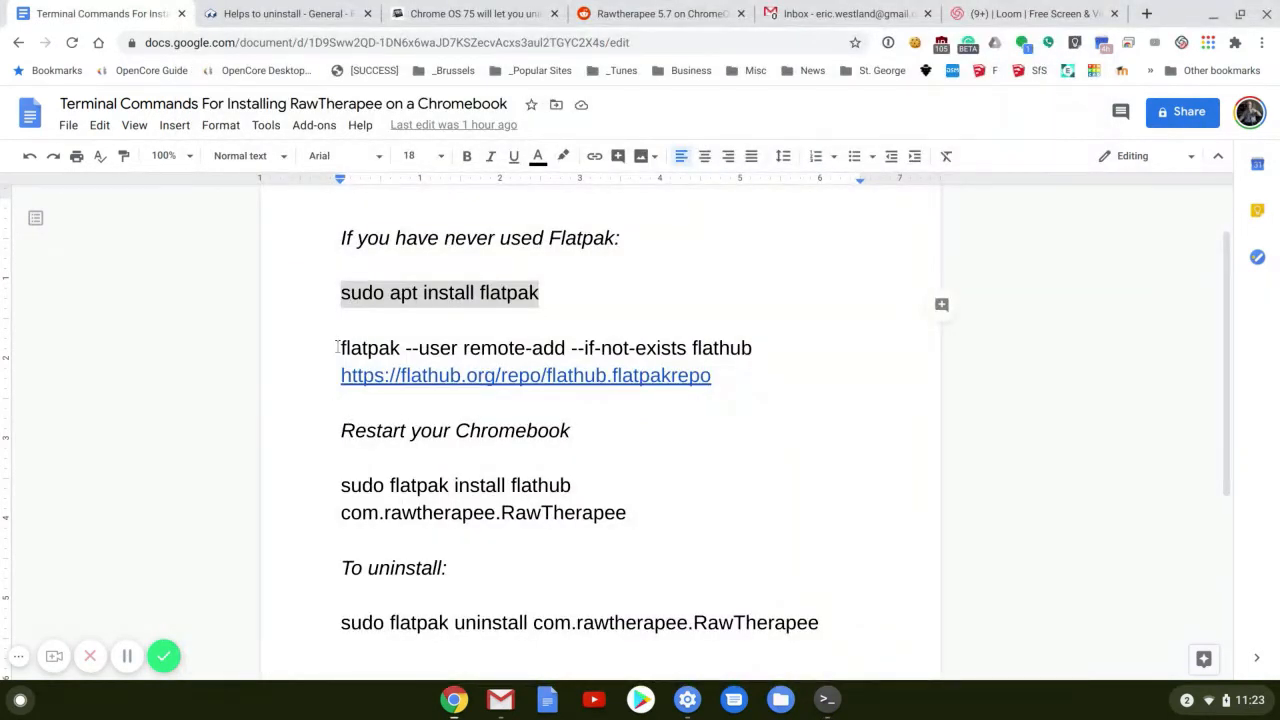
- Copy the 'flatpak --user remote-add' Flathub command with its link from the guide
left_click_drag(340, 348, 712, 376)
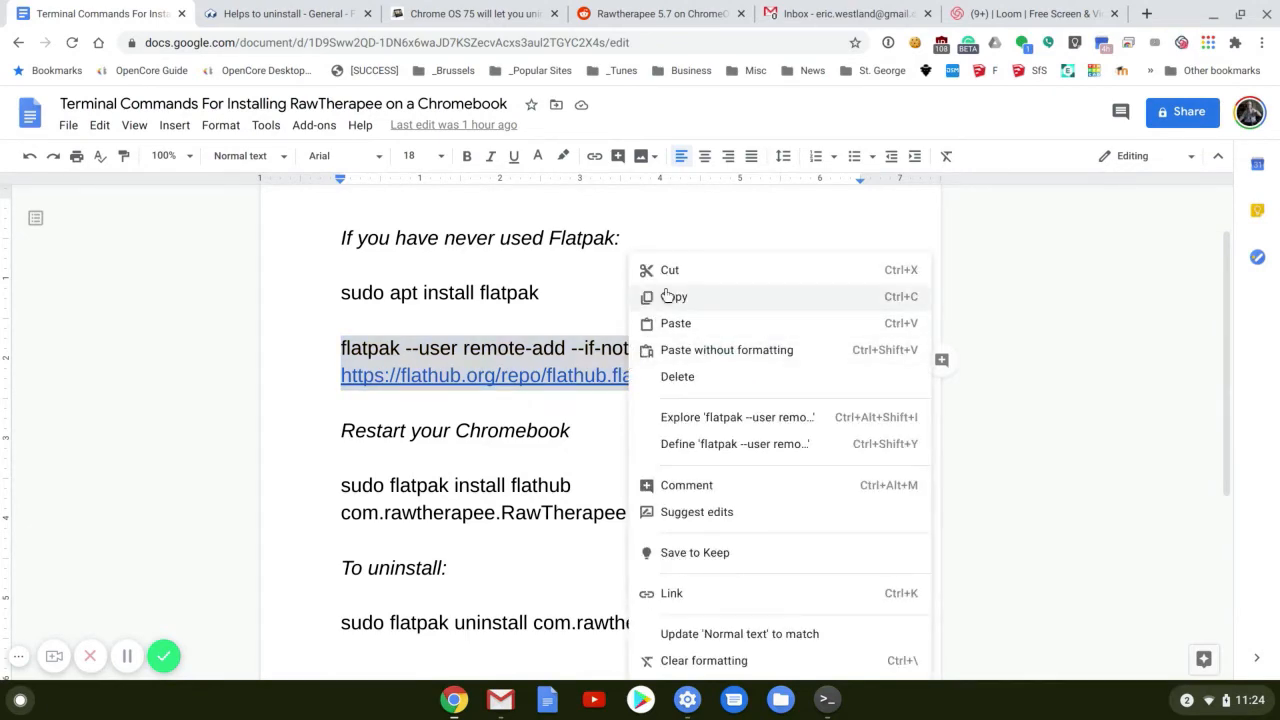
left_click(826, 700)
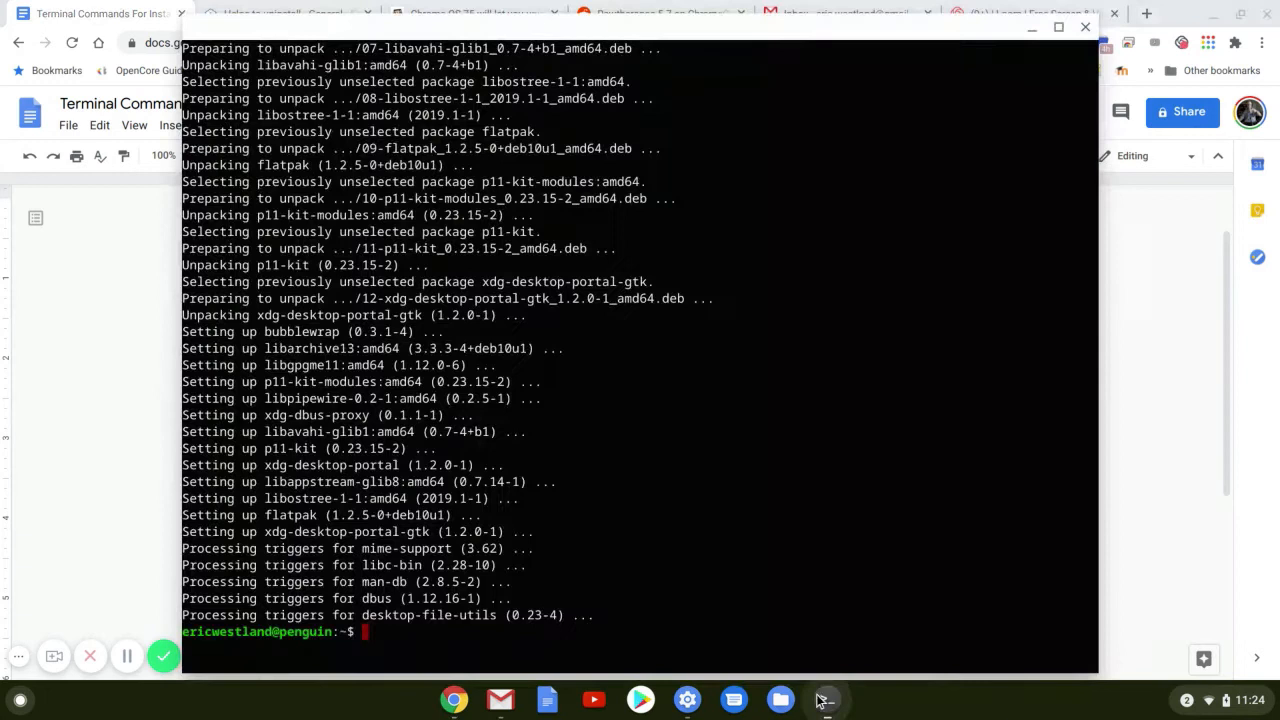
- Run 'flatpak --user remote-add --if-not-exists flathub' with the Flathub repo URL
type("flatpak --user remote-add --if-not-exists flathub https://flathub.org/repo/flathub.flatpakrepo")
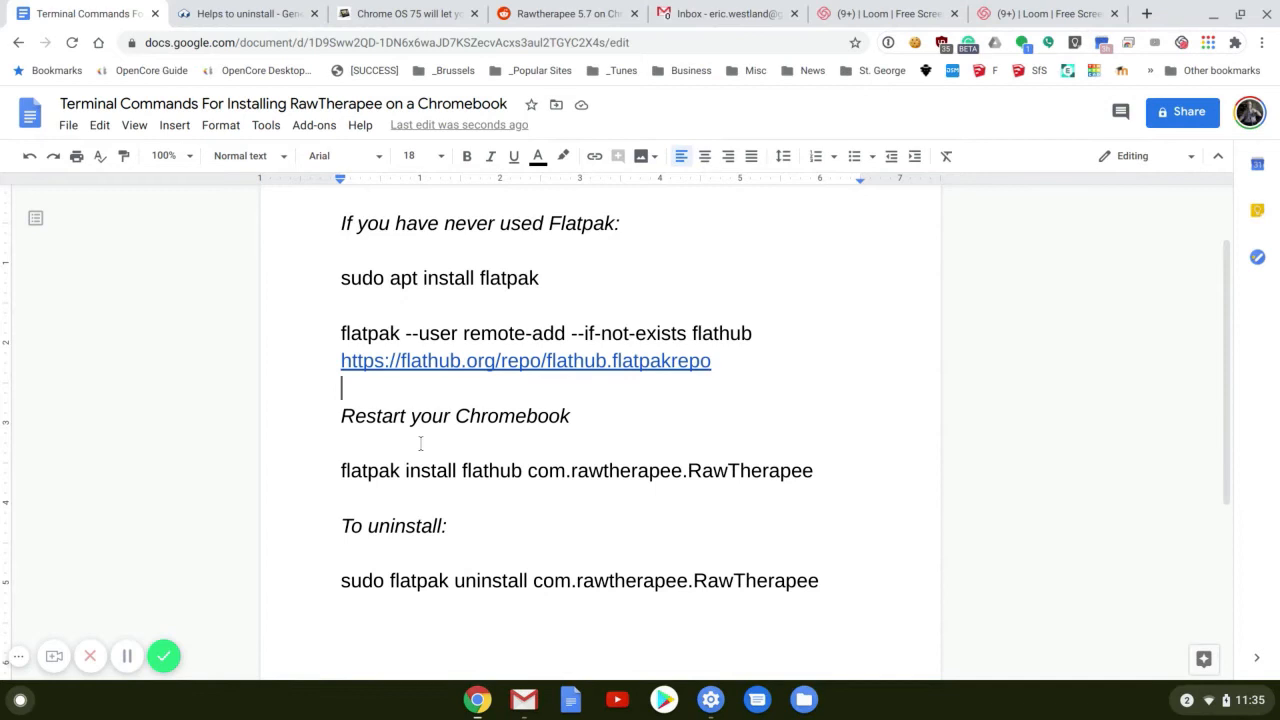
- Select 'flatpak install flathub com.rawtherapee.RawTherapee' and switch to the Linux terminal
double_click(368, 472)
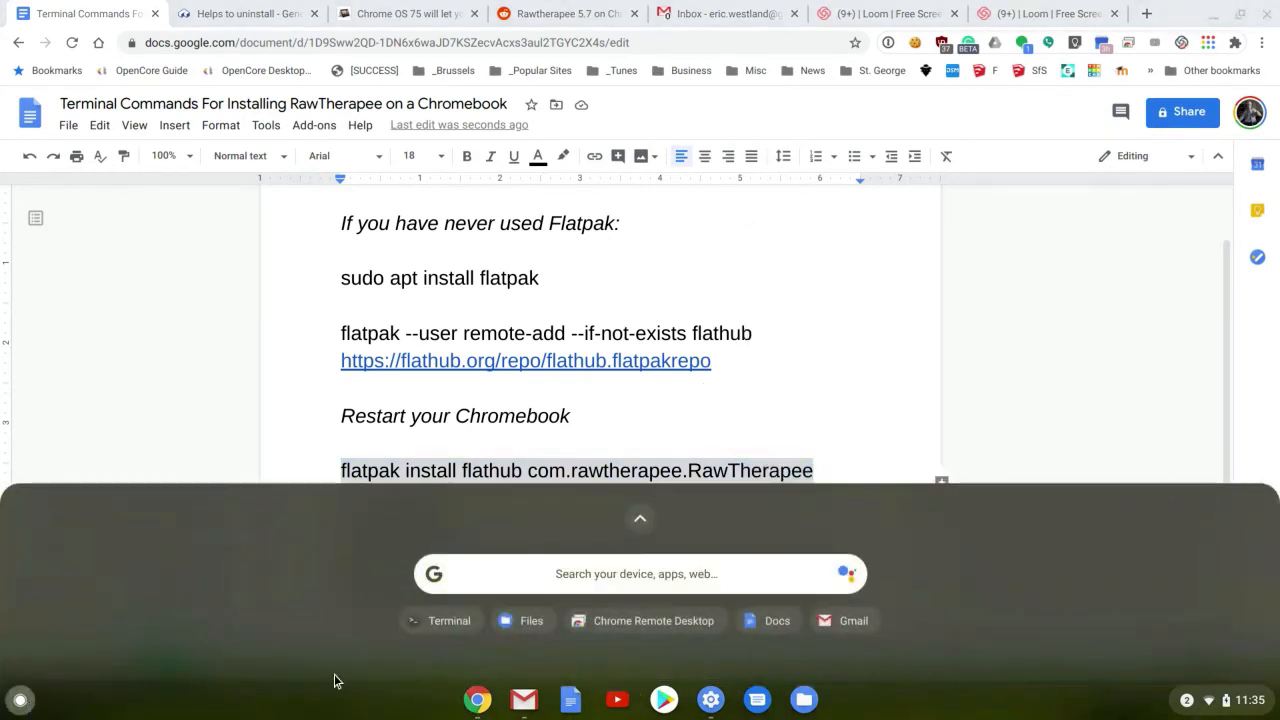
left_click(440, 620)
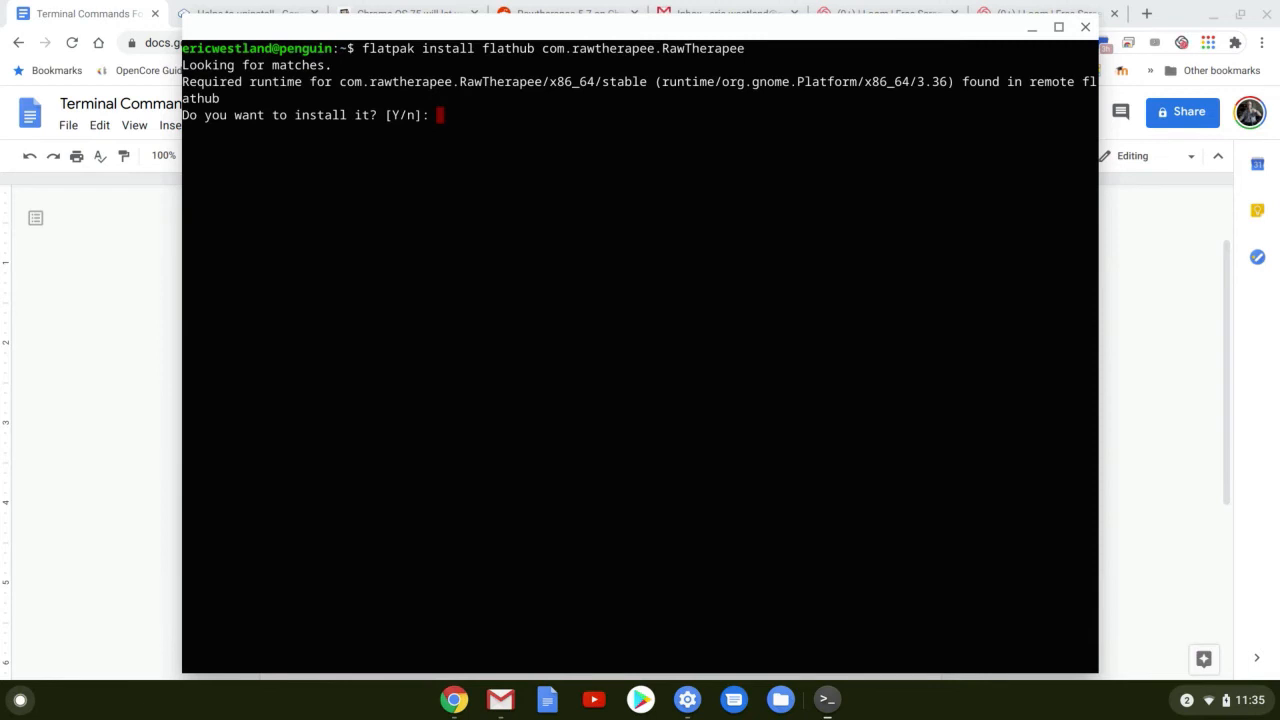
- Answer y to both RawTherapee install prompts, then close the terminal and confirm Leave
type("y")
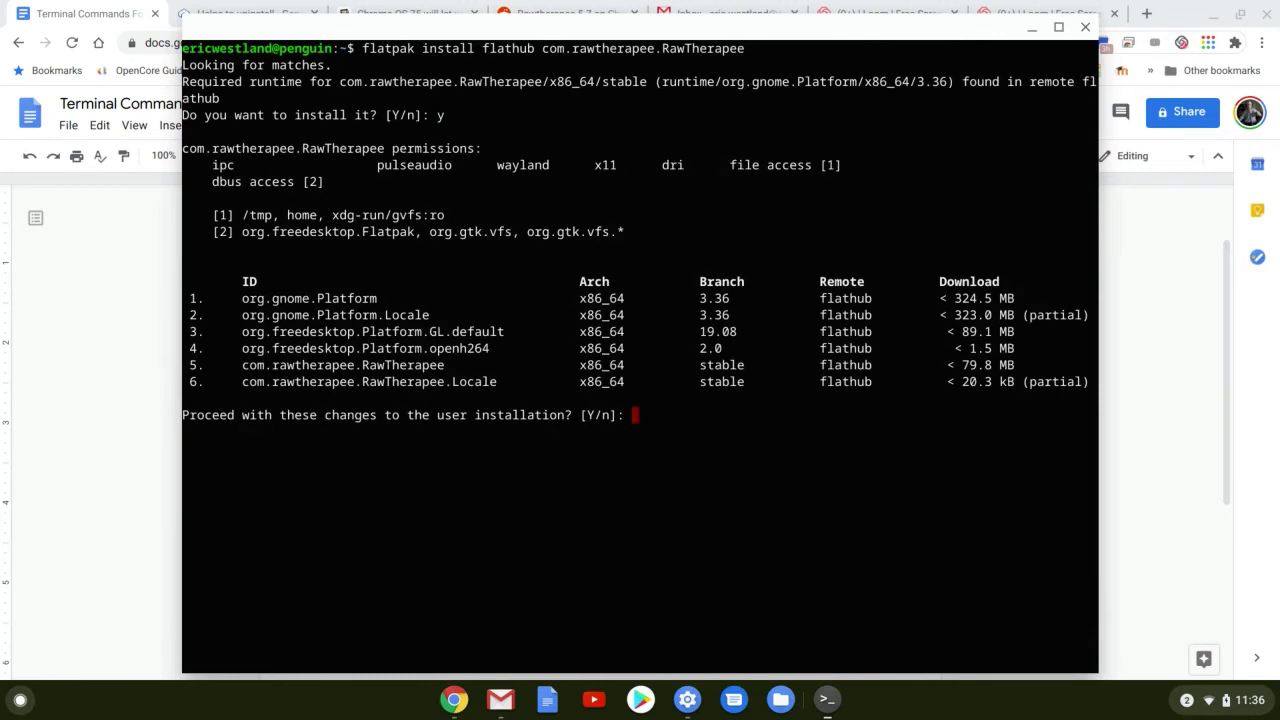
type("y")
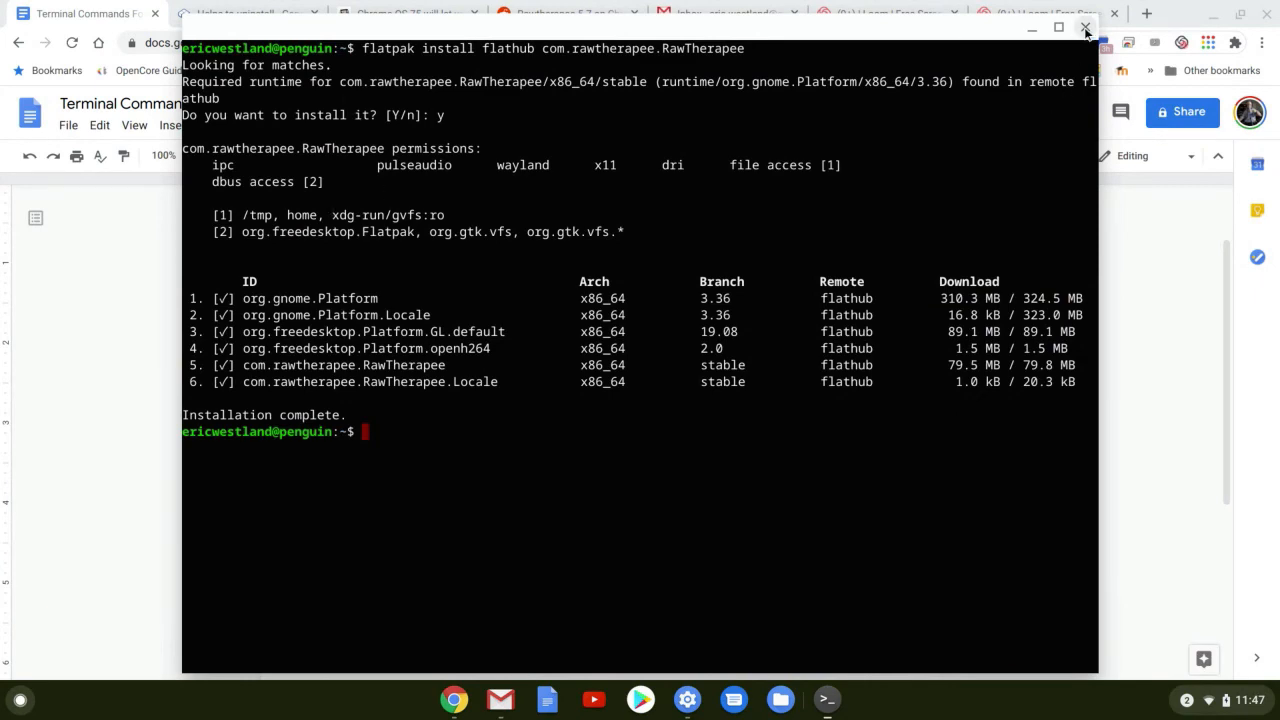
left_click(1084, 28)
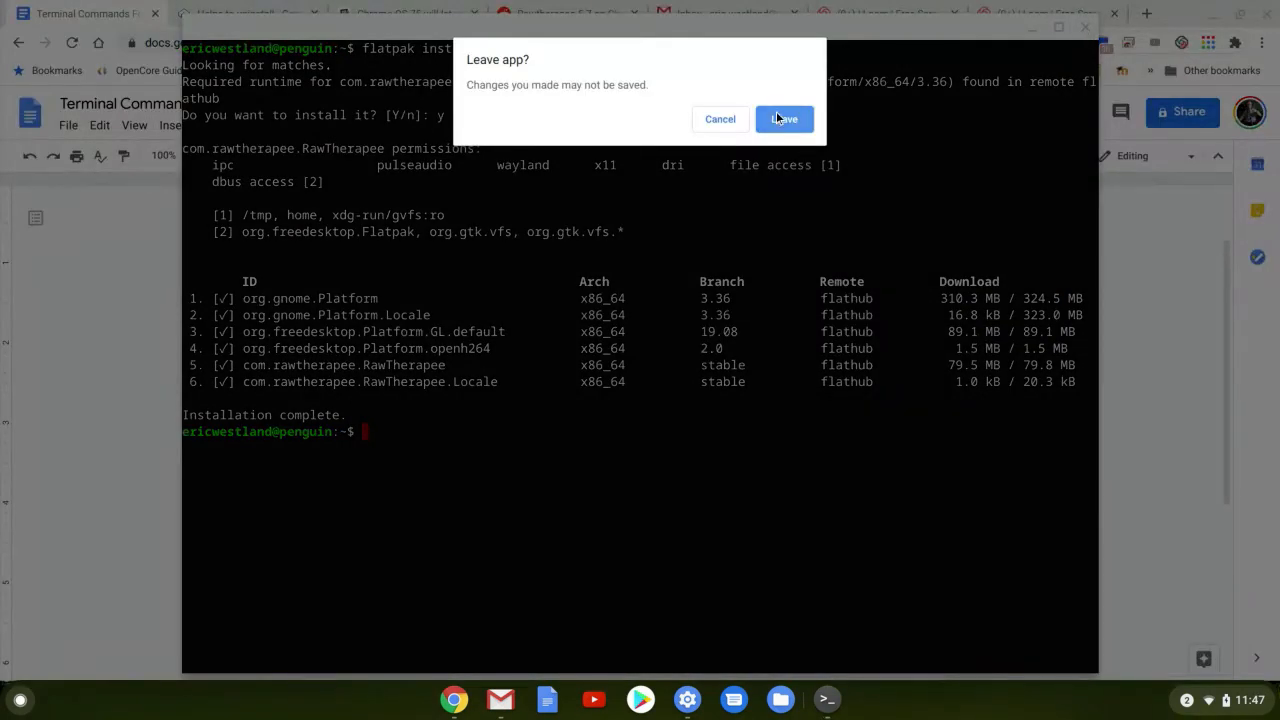
left_click(784, 120)
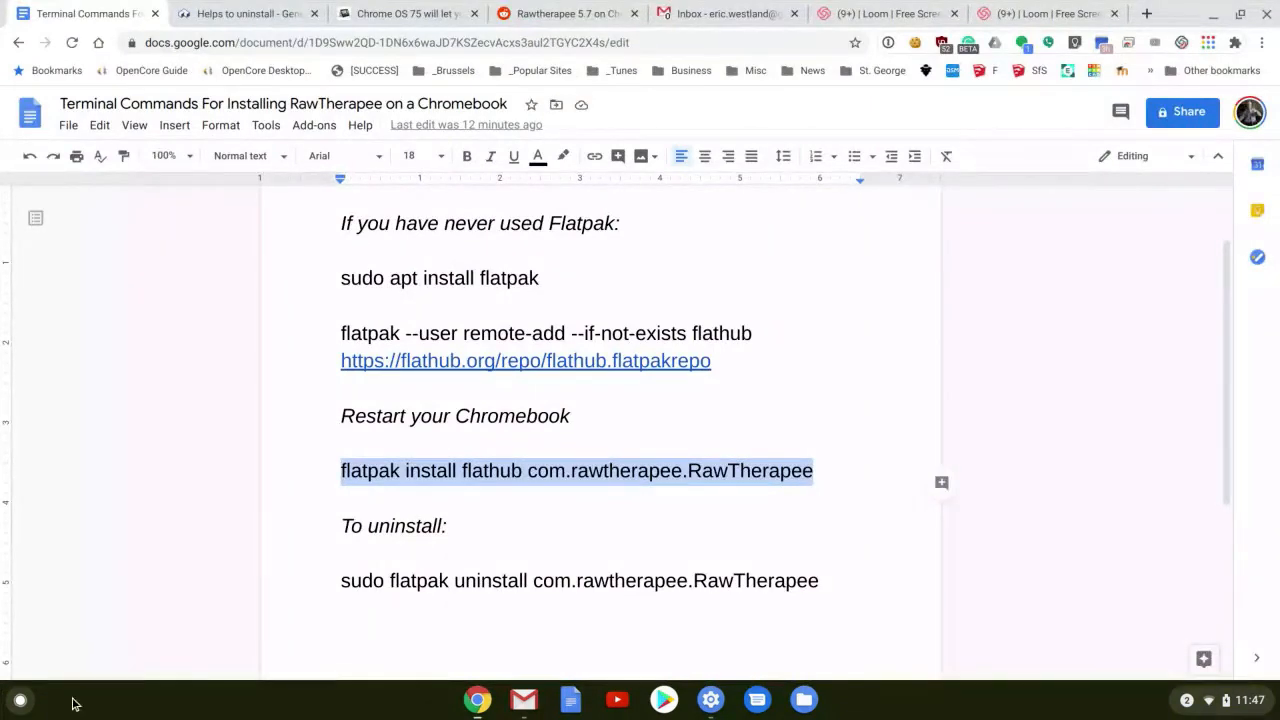
- Expand the launcher's app grid and open the Linux apps folder showing RawTherapee
left_click(20, 700)
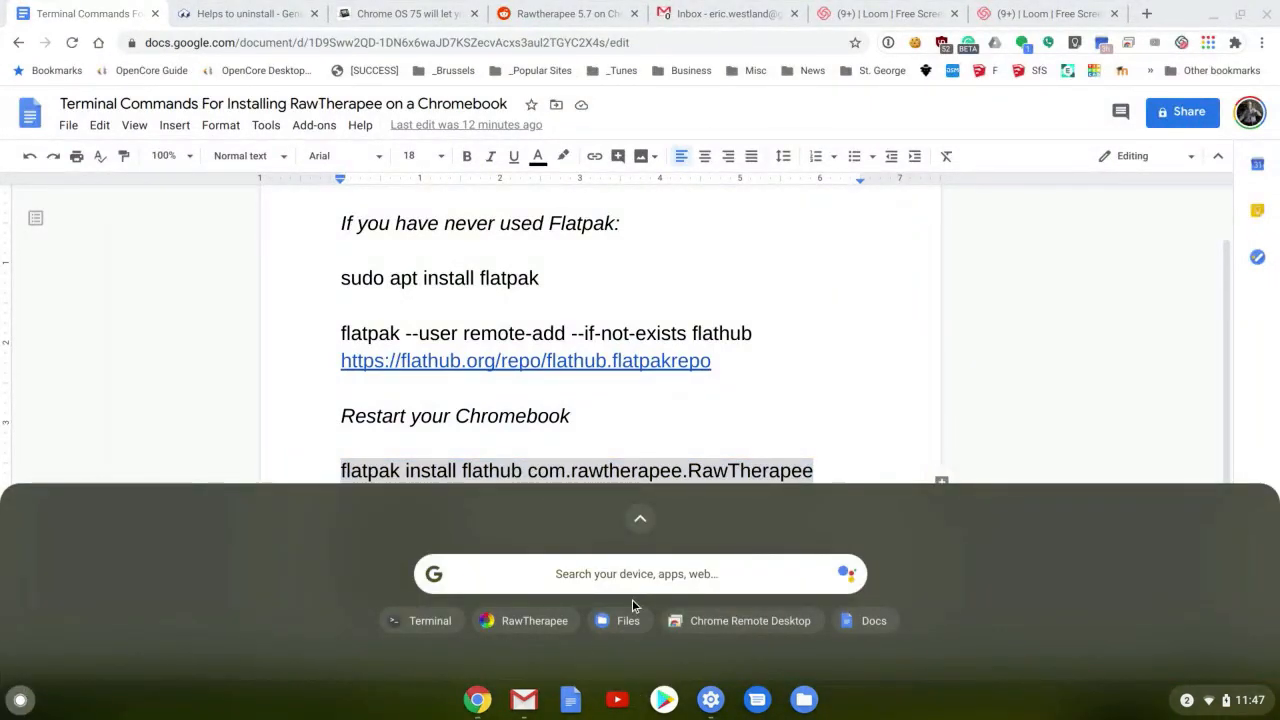
left_click(640, 520)
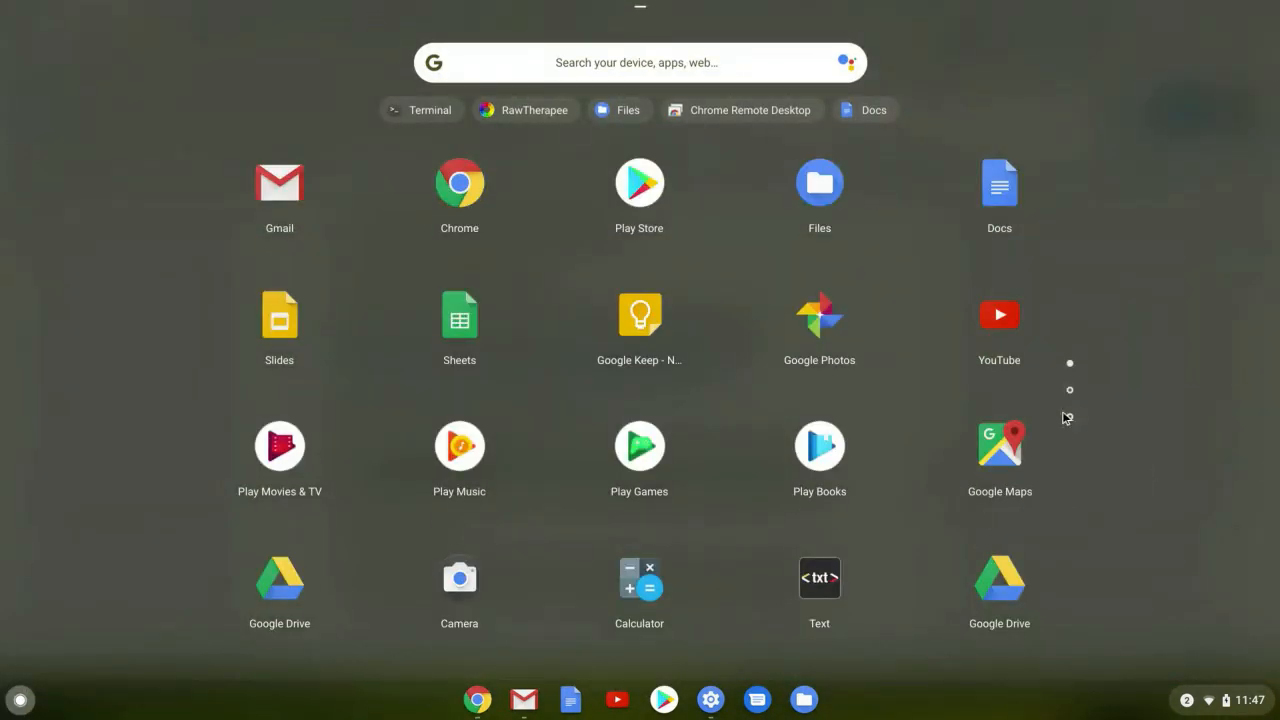
scroll("down", 3)
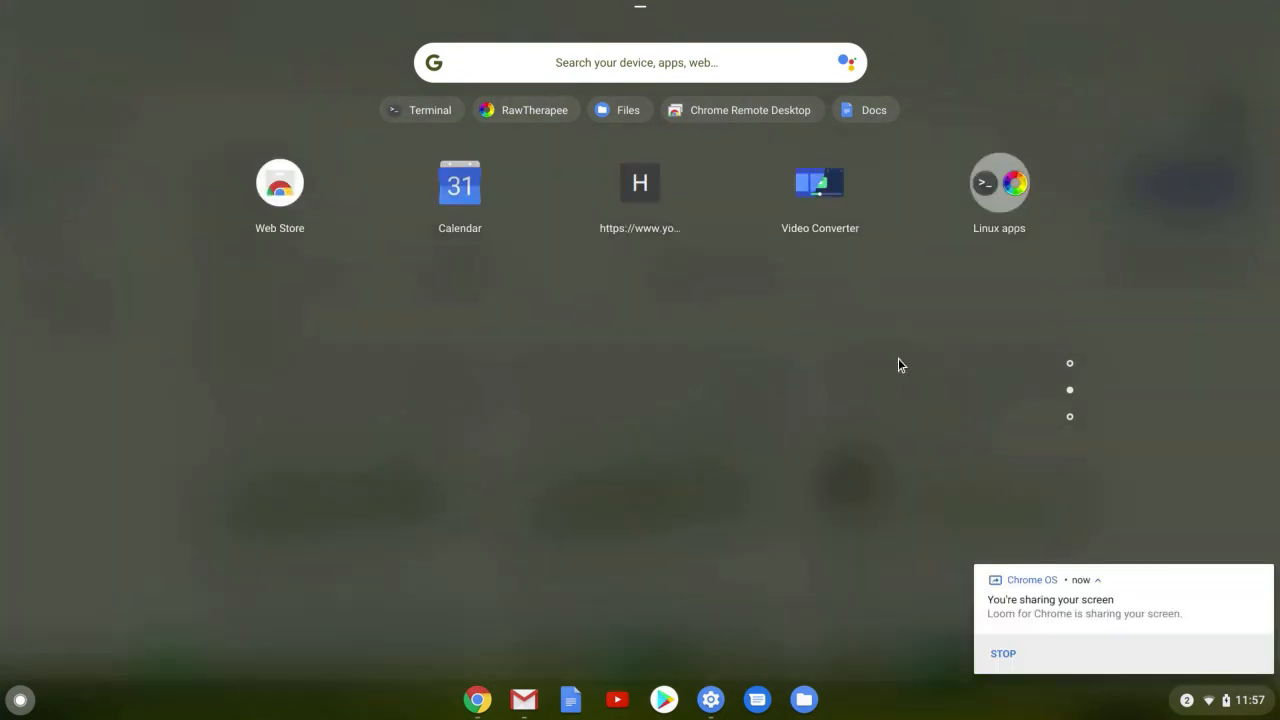
left_click(1000, 182)
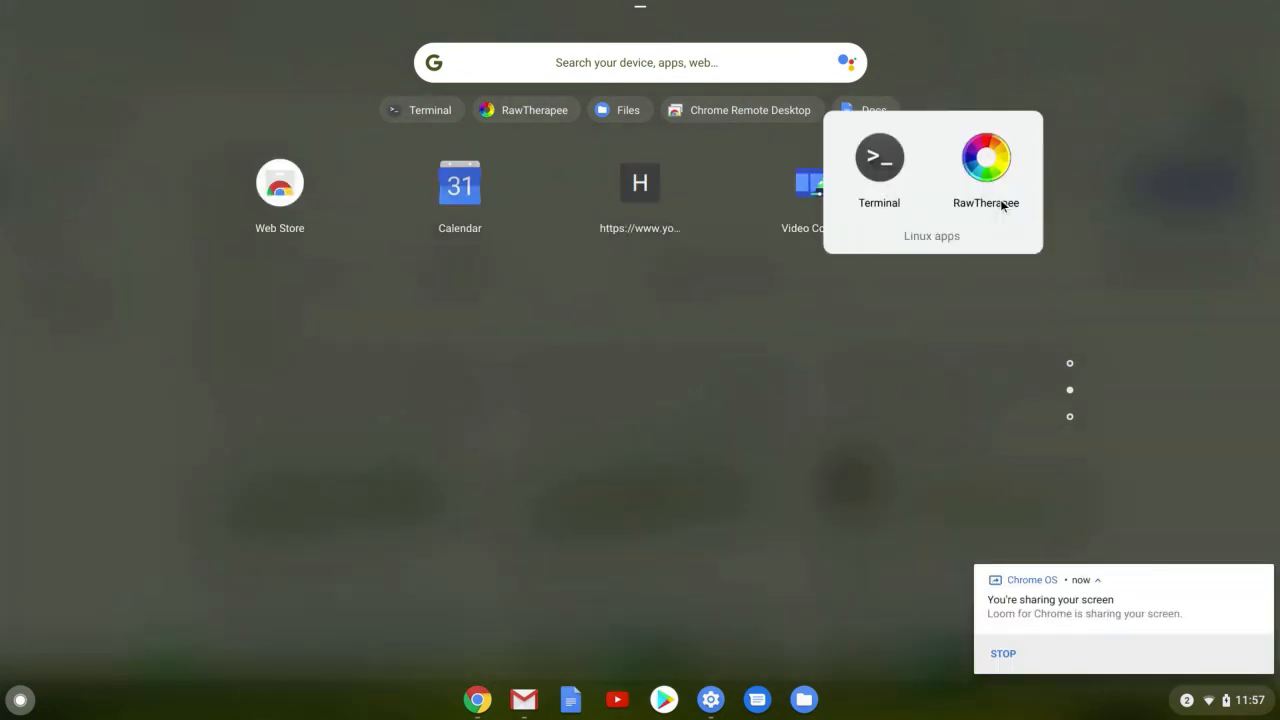